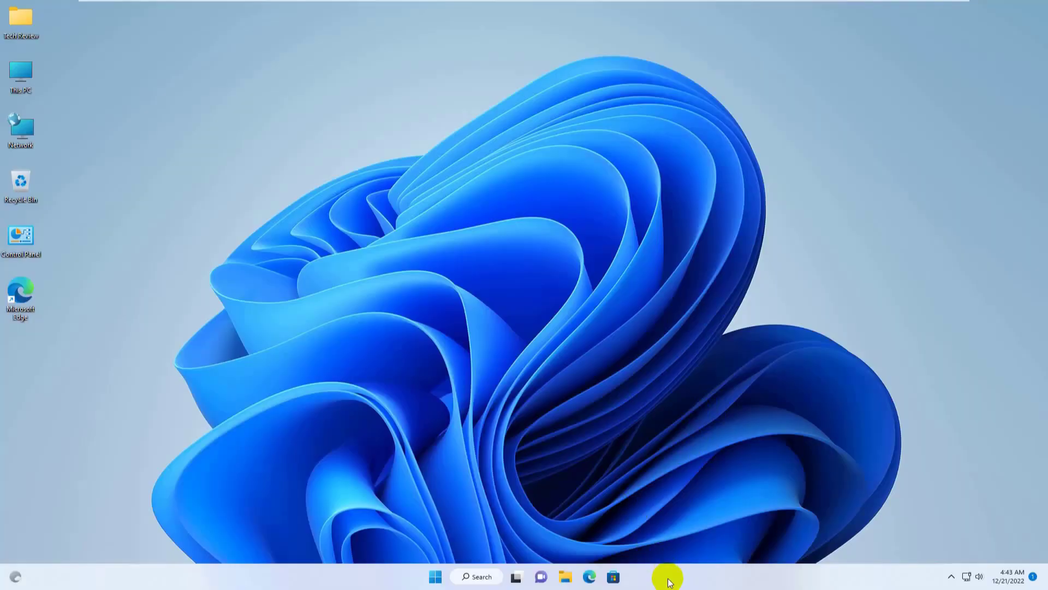
Step: Check the taskbar right-click menu, which does not yet offer Task Manager
right_click(666, 576)
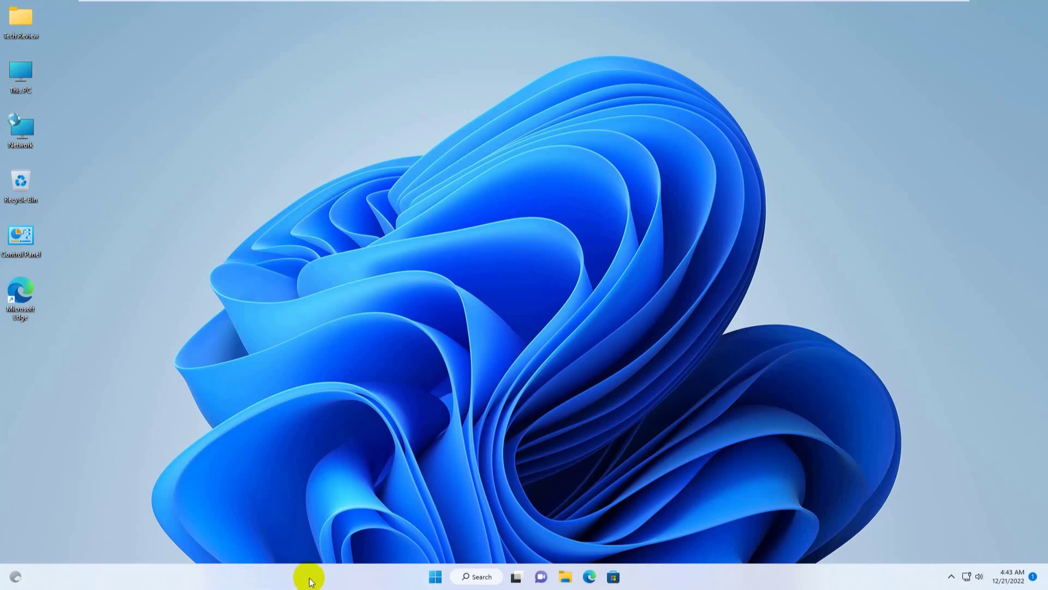
right_click(309, 577)
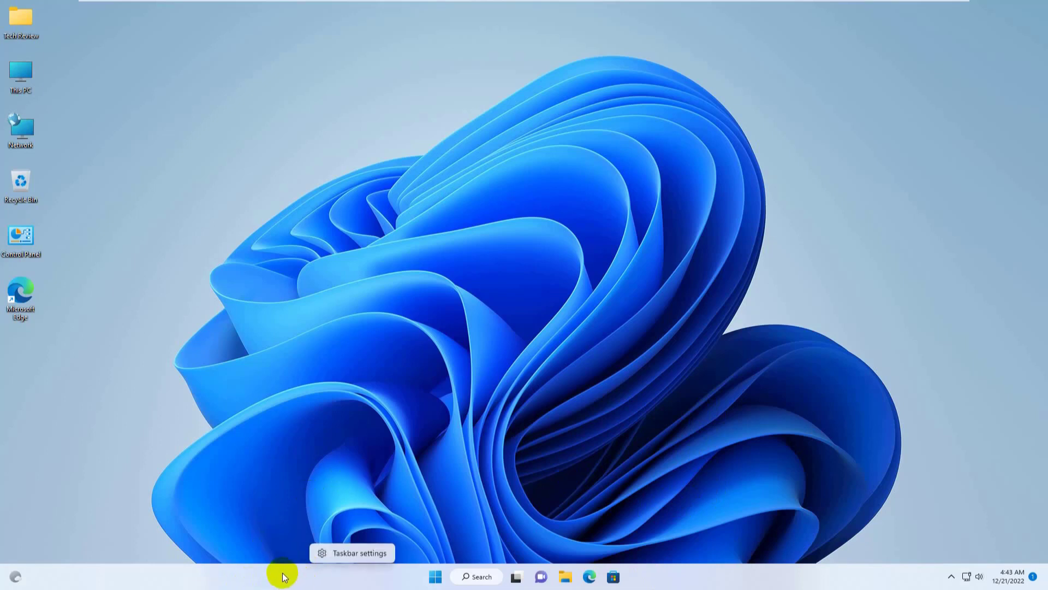
mouse_move(340, 474)
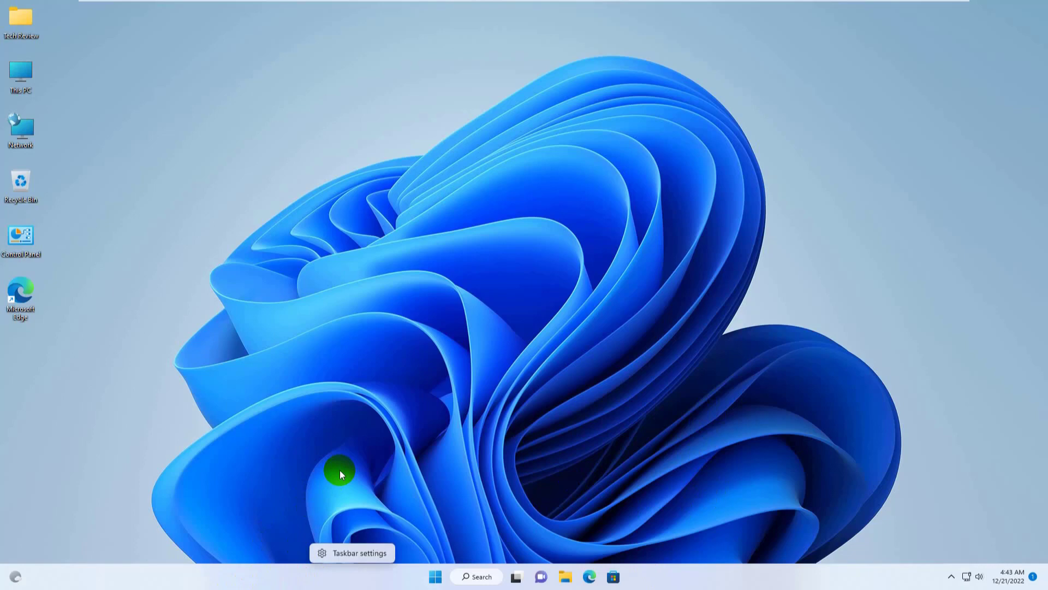
left_click(337, 475)
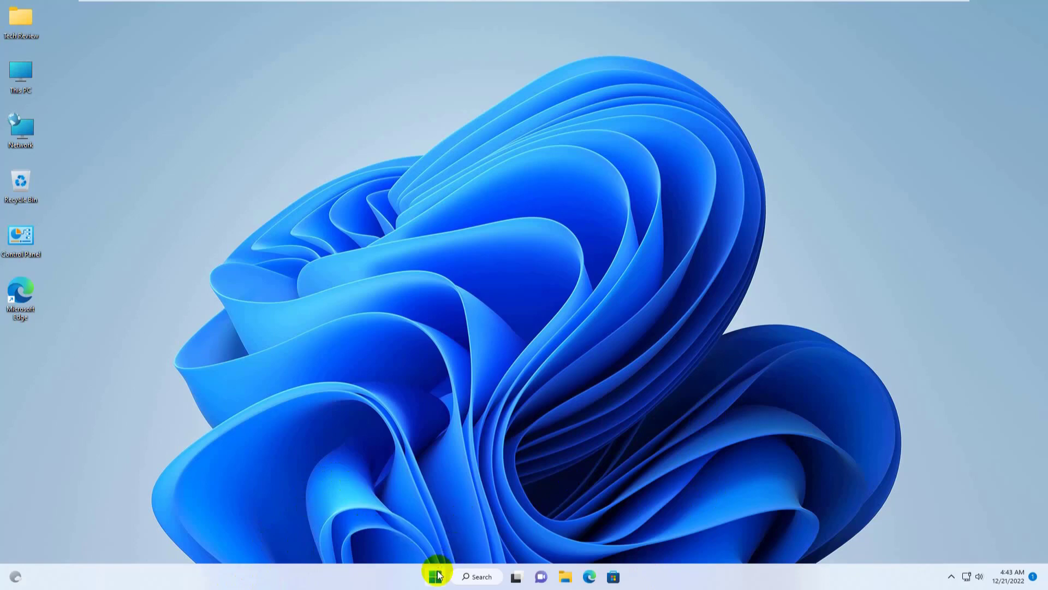
Step: Launch Registry Editor from Start via 'regedit' and grant it admin permission
type("rege")
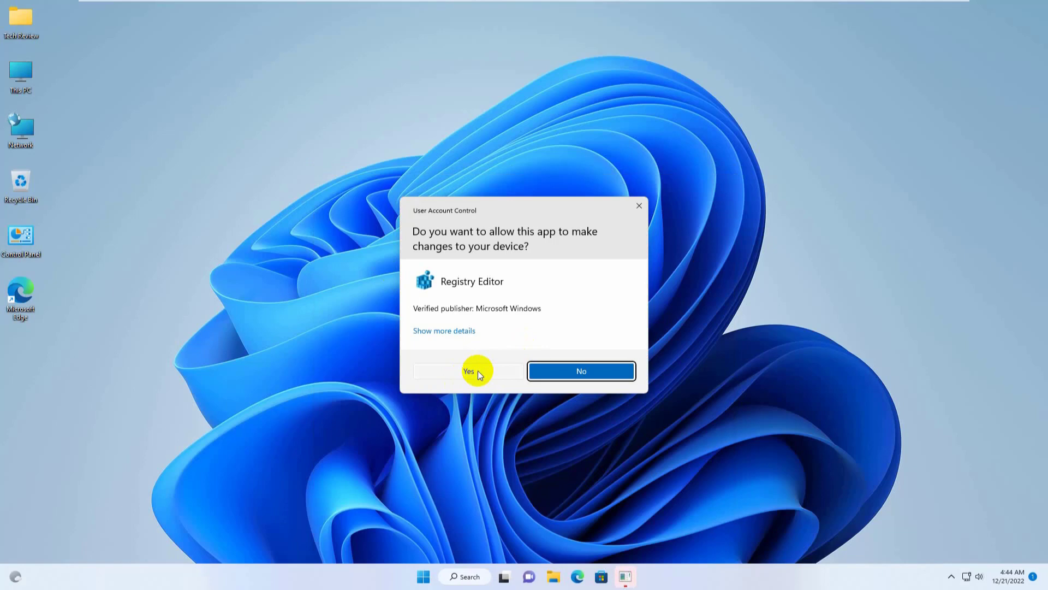
left_click(468, 371)
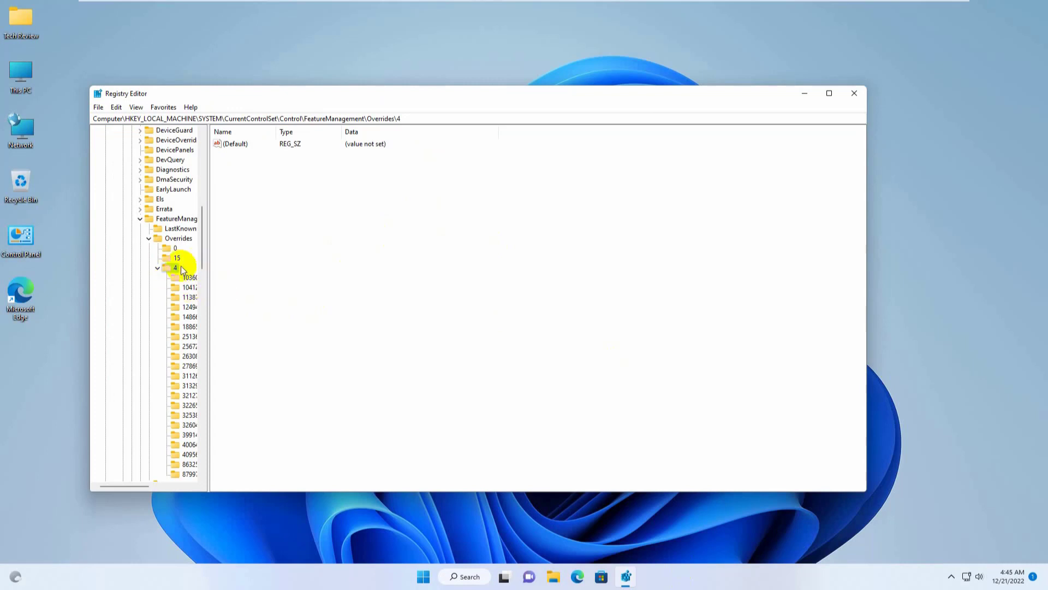
right_click(174, 267)
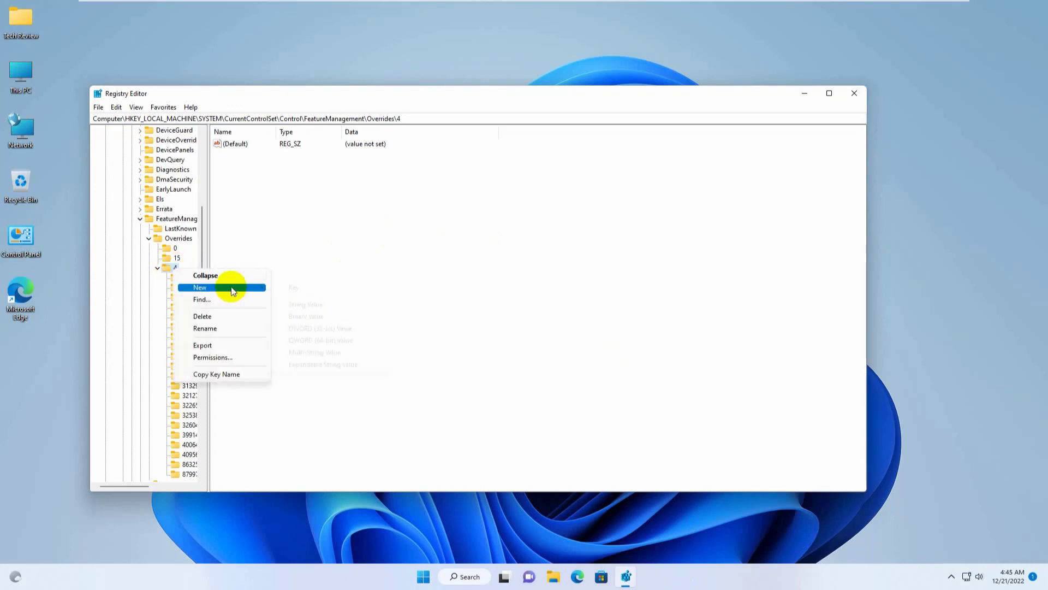
left_click(293, 287)
type("1")
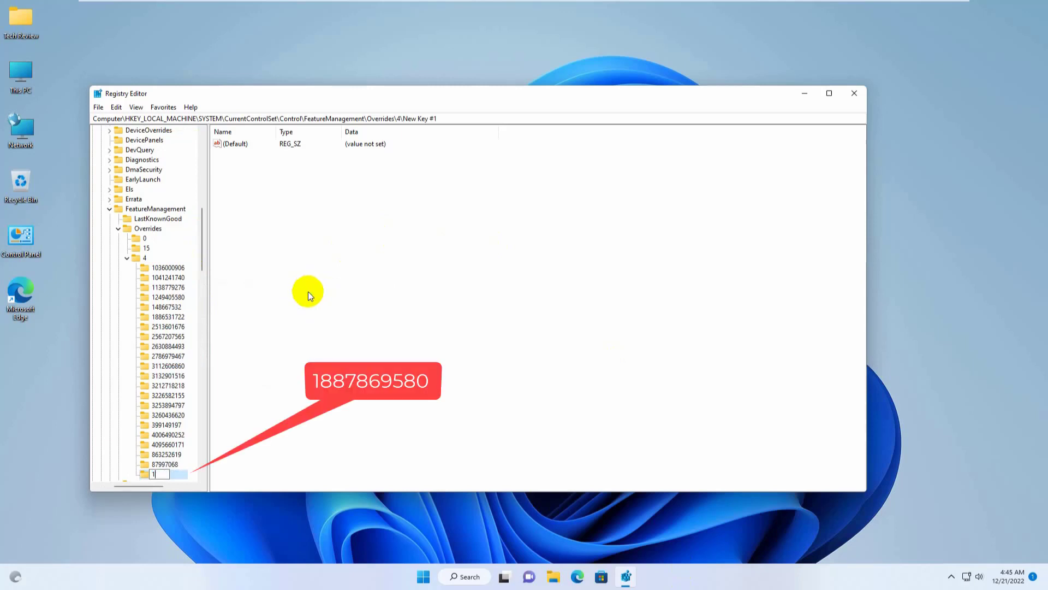
type("887869")
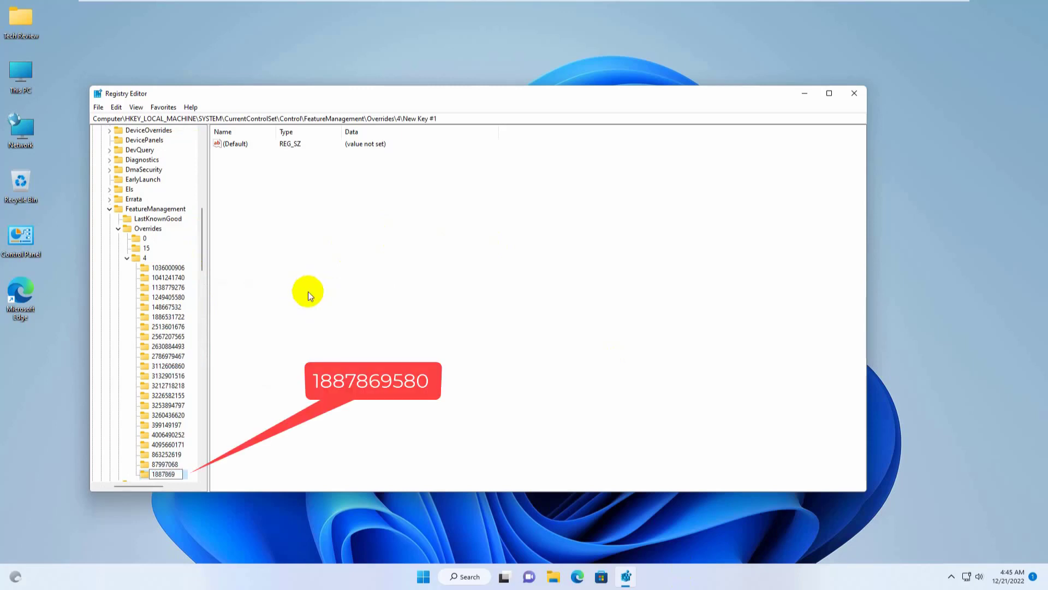
type("580")
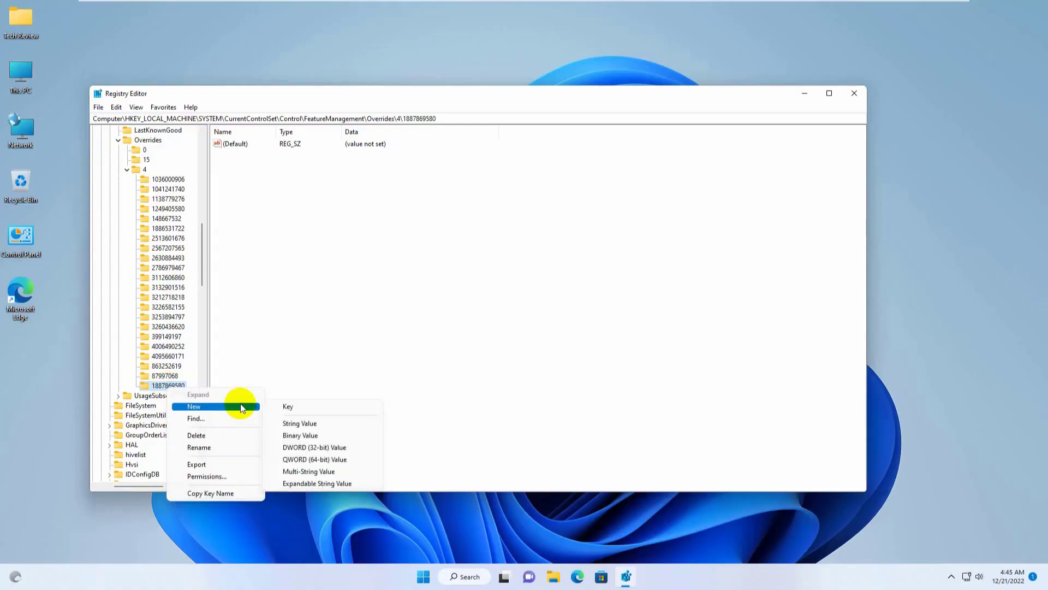
mouse_move(328, 446)
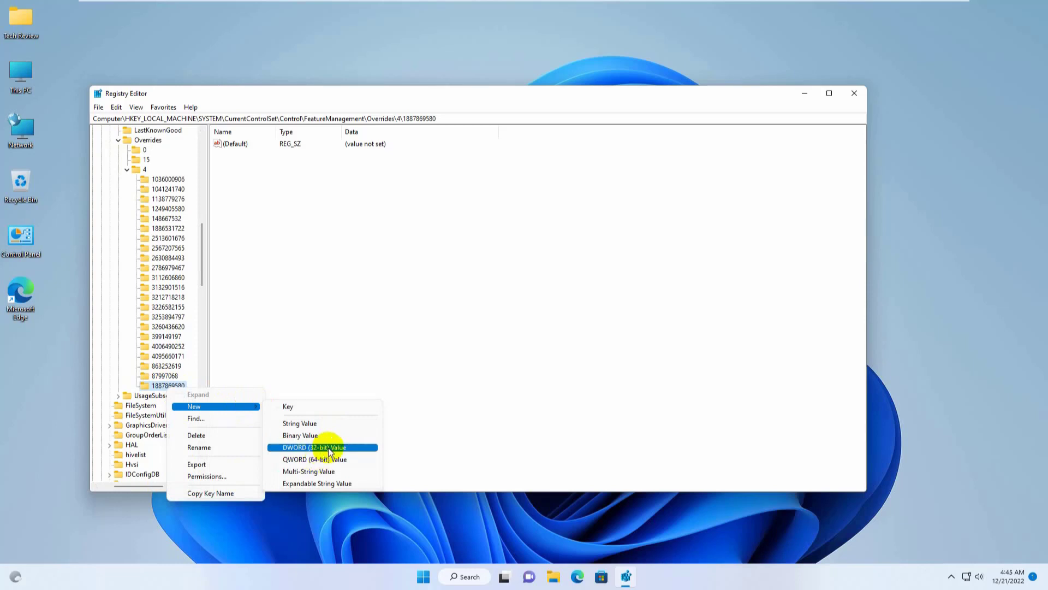
left_click(315, 446)
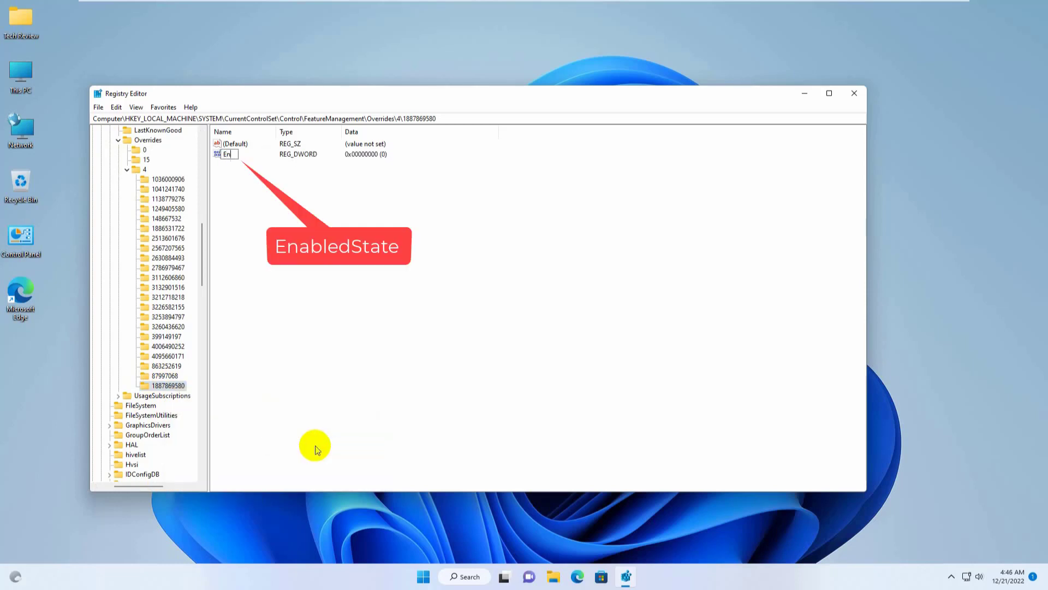
type("EnabledState")
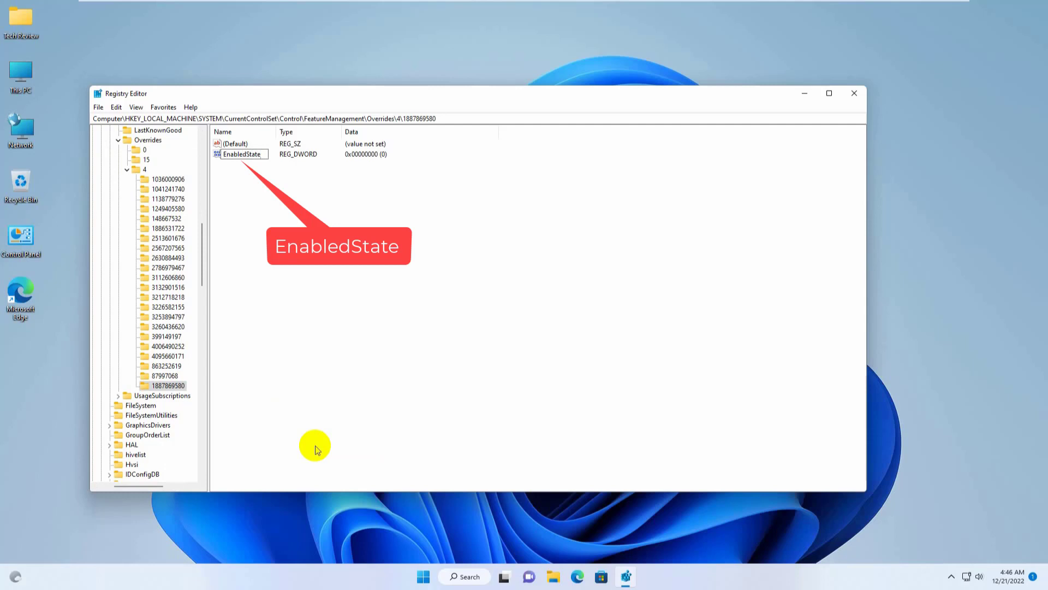
left_click(240, 154)
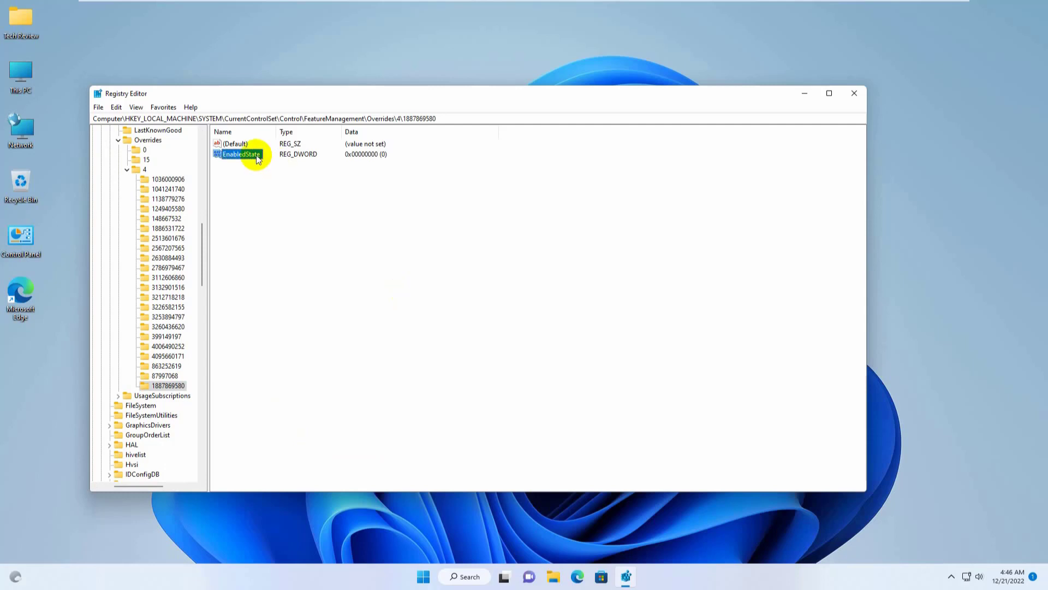
double_click(239, 154)
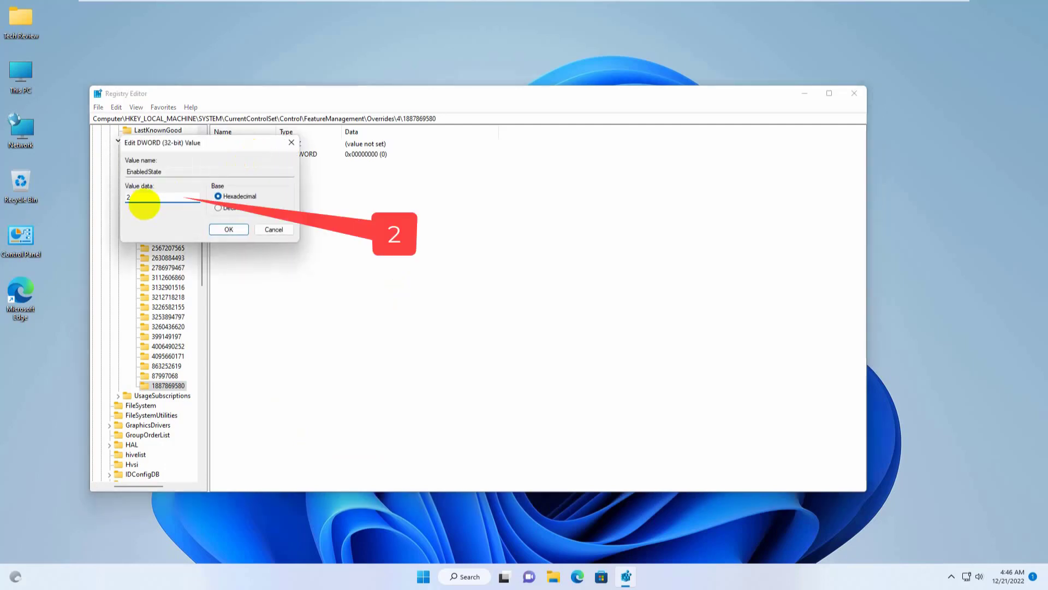
left_click(228, 228)
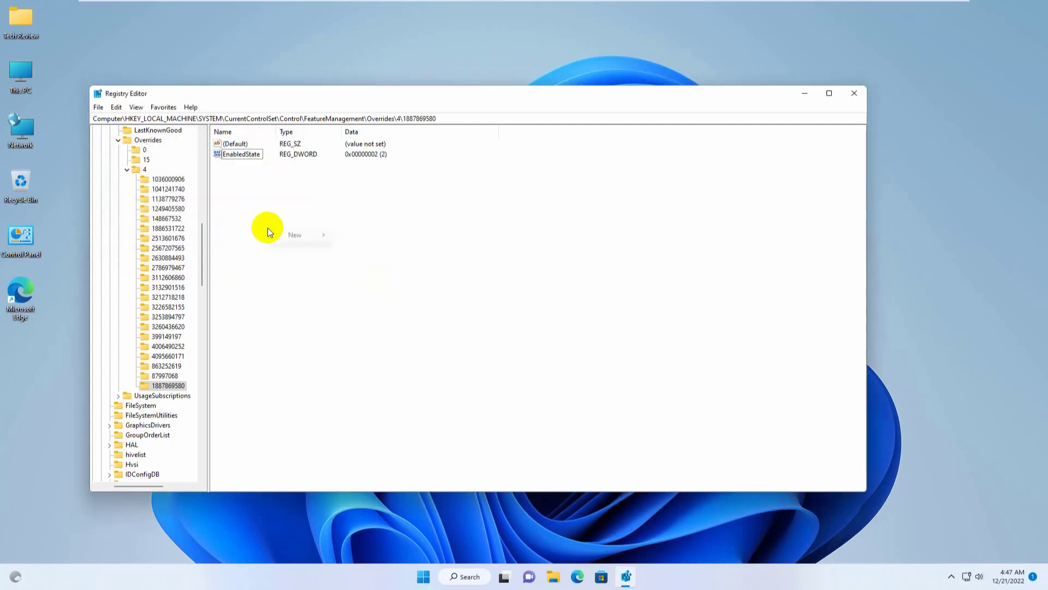
Step: Add a DWORD value EnabledStateOptions with data 0, then close Registry Editor
left_click(295, 235)
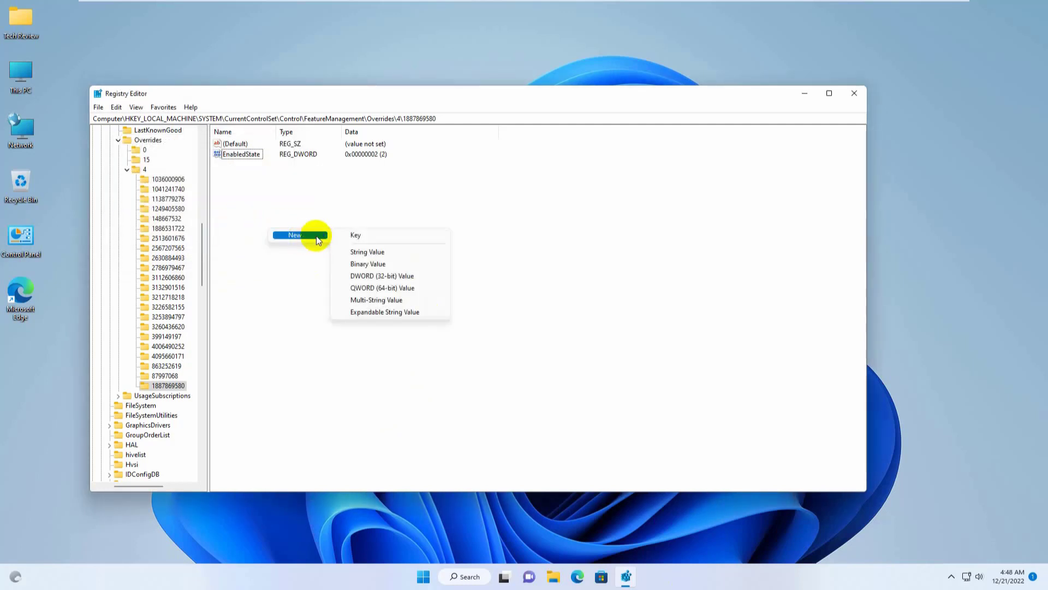
mouse_move(400, 275)
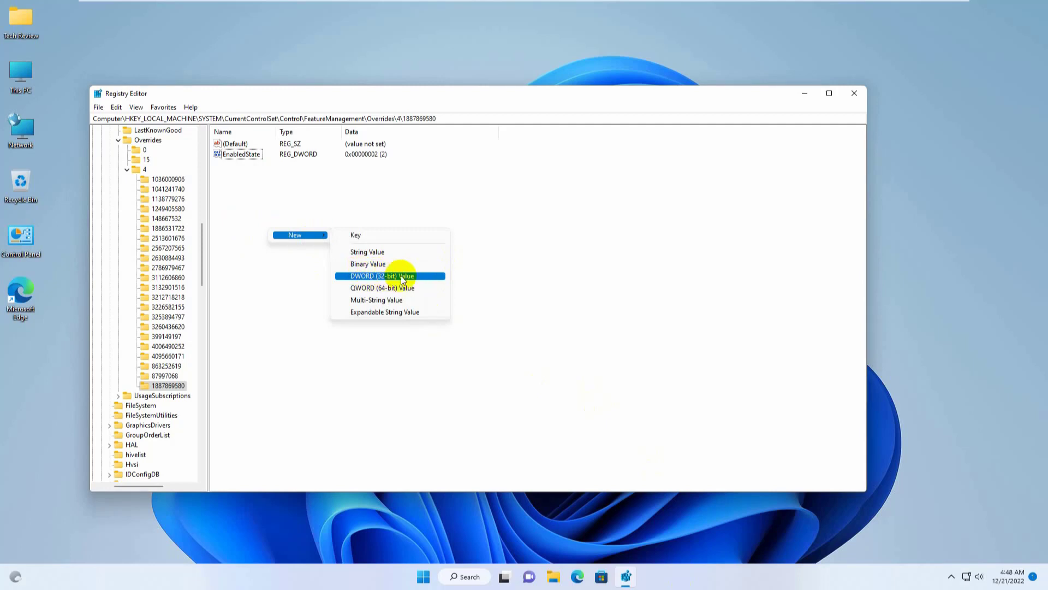
left_click(382, 275)
type("EnabledStateOpt")
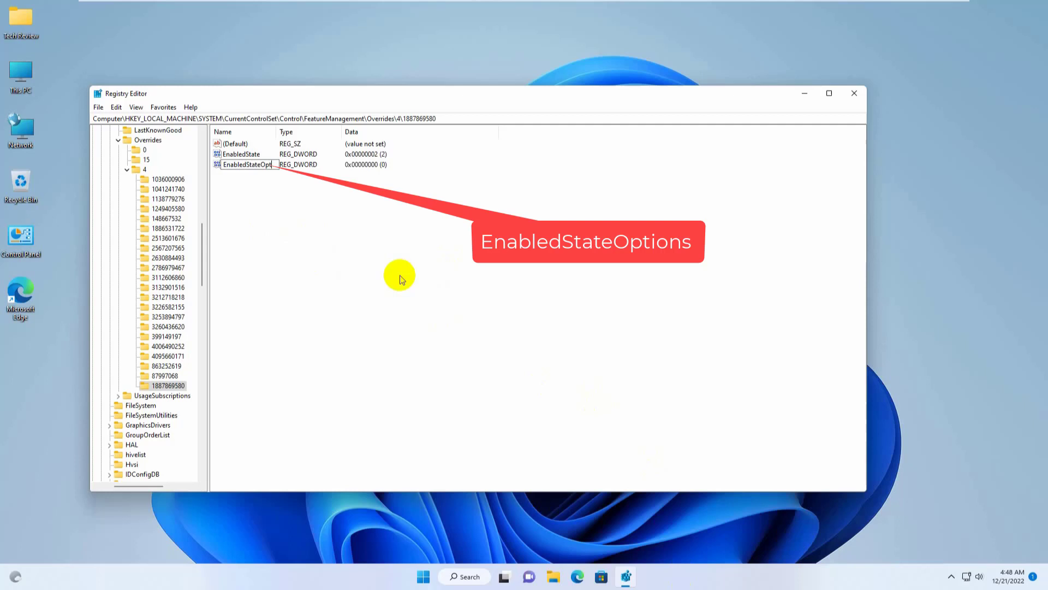
left_click(248, 165)
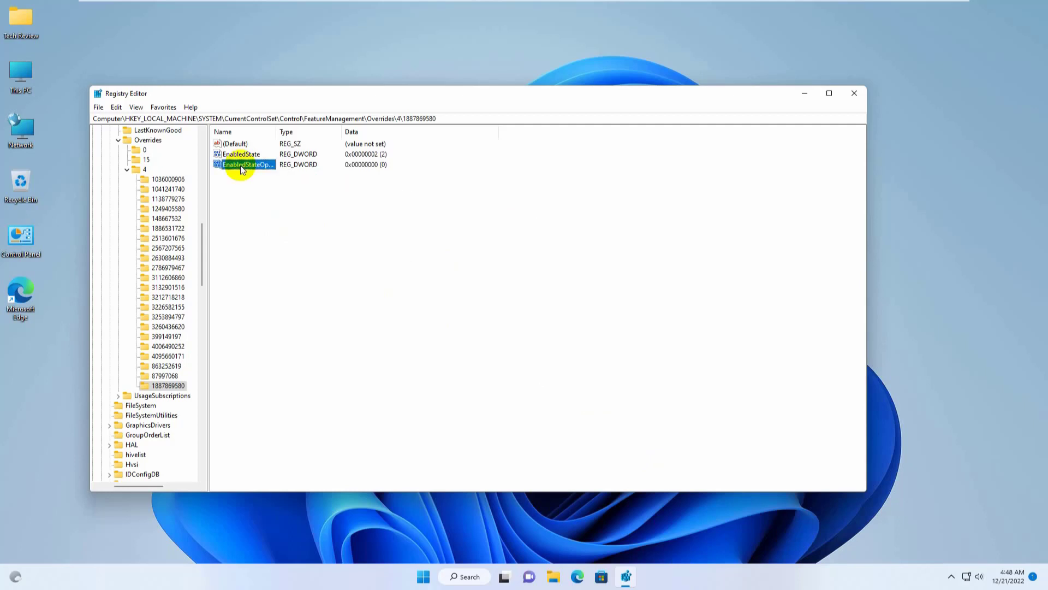
double_click(248, 164)
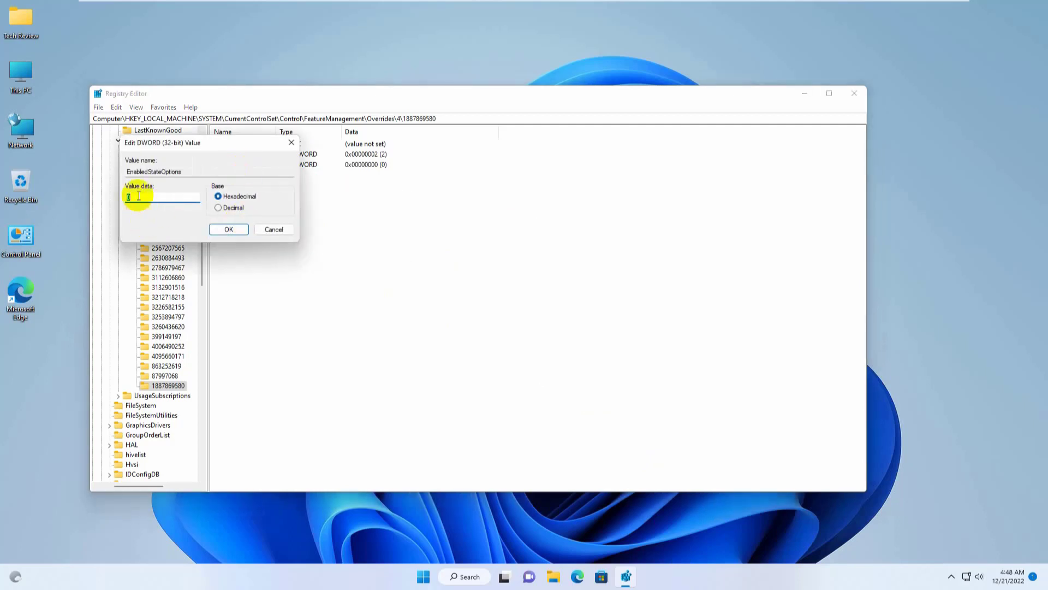
left_click(228, 229)
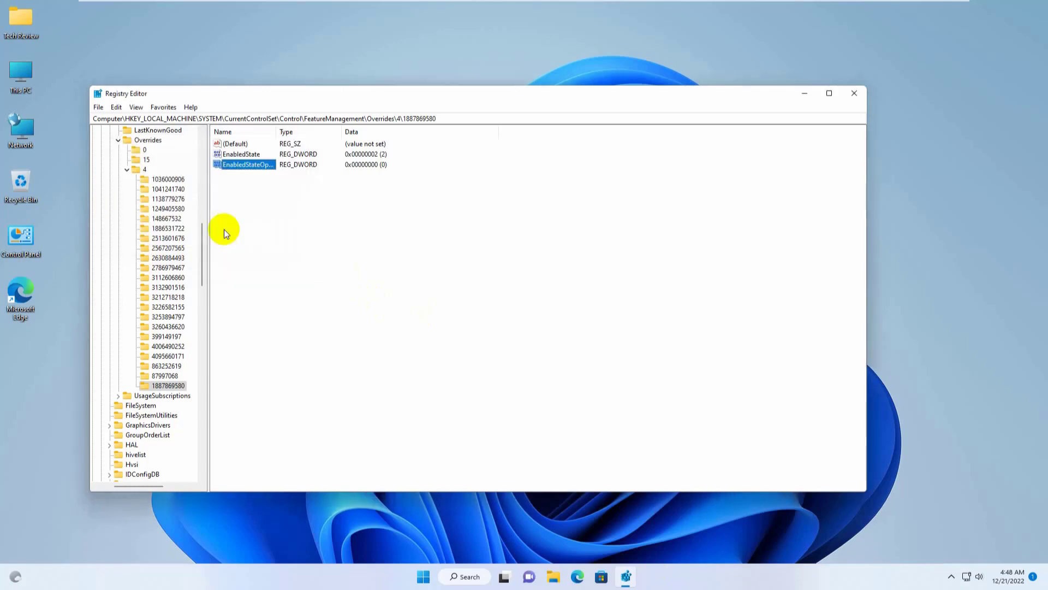
left_click(126, 130)
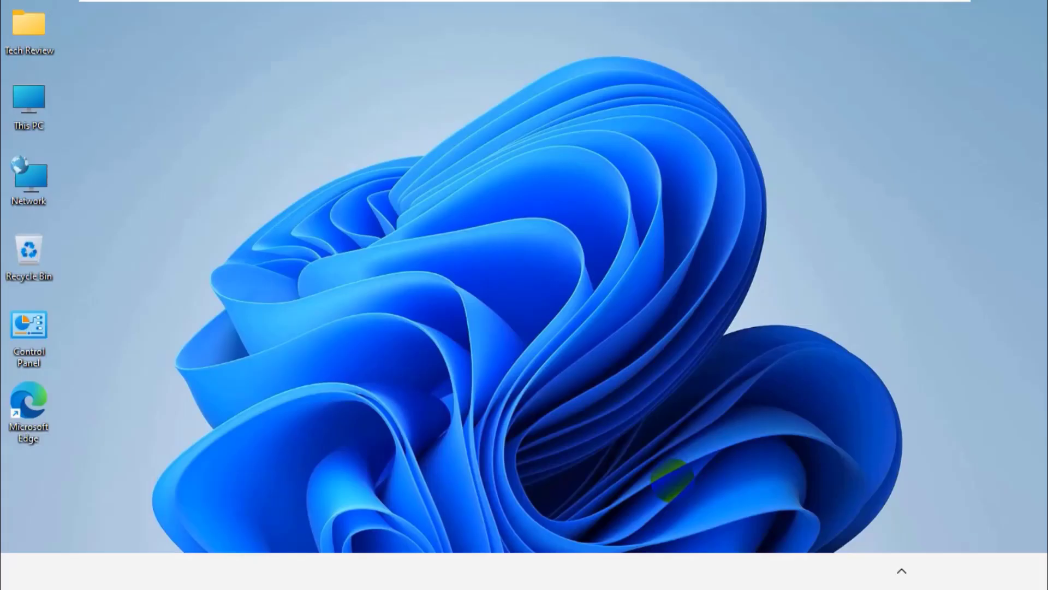
Step: After restarting, launch Task Manager from the taskbar right-click menu
left_click(900, 571)
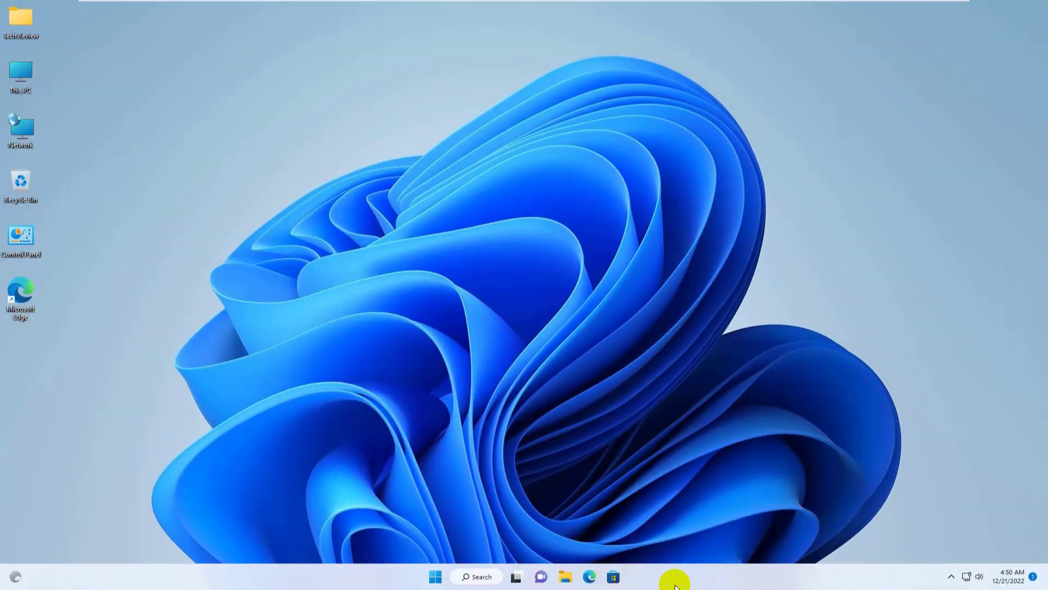
right_click(674, 576)
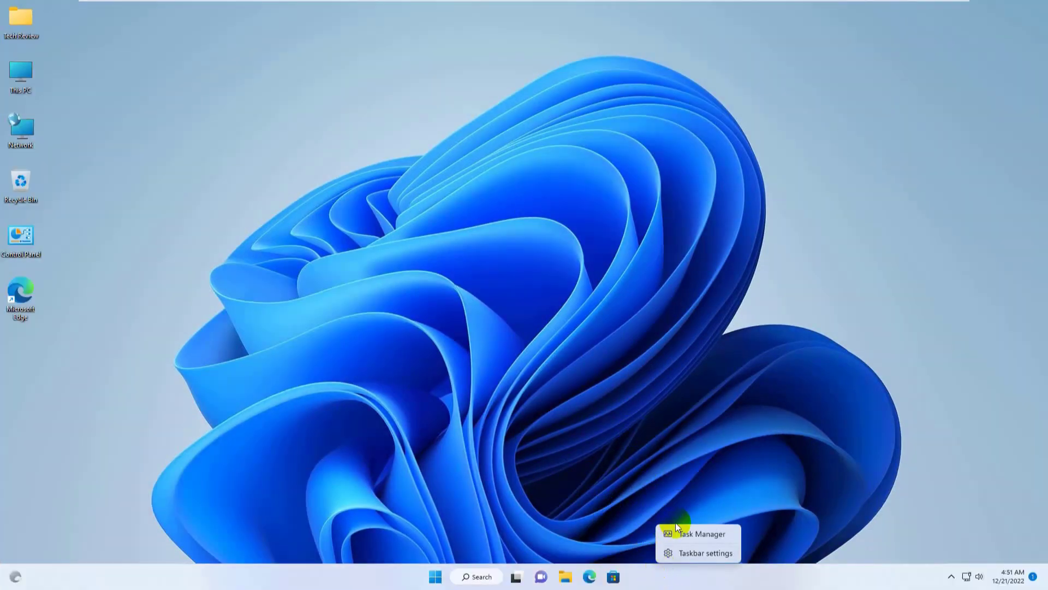
mouse_move(728, 538)
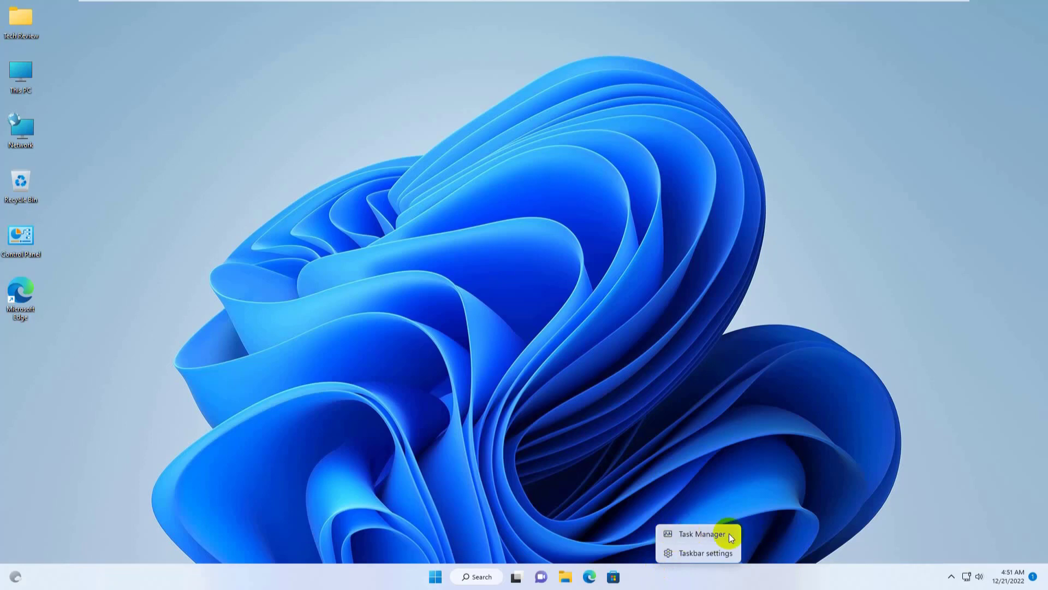
left_click(700, 534)
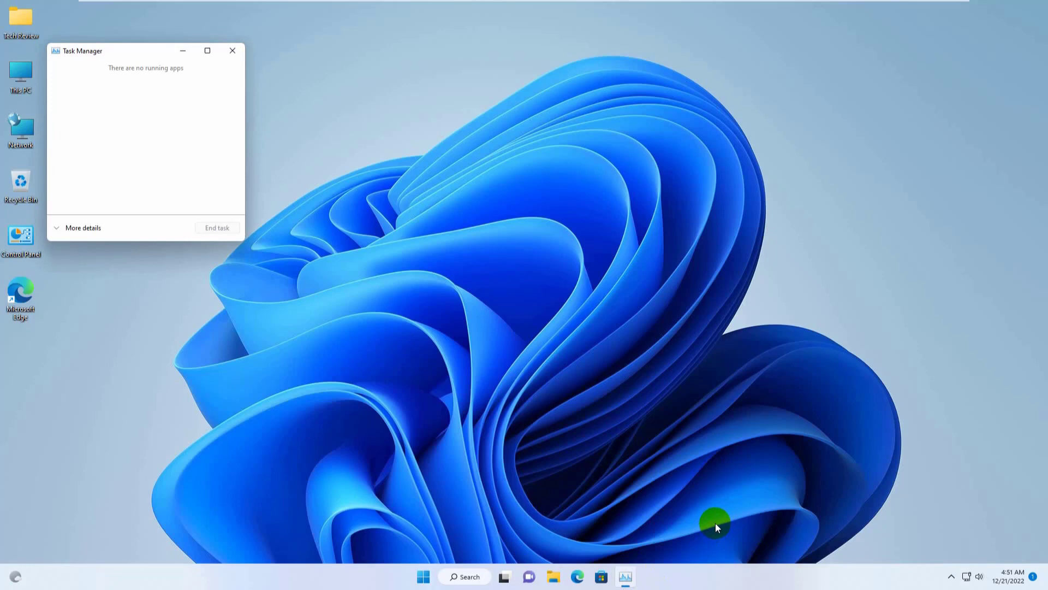
mouse_move(69, 228)
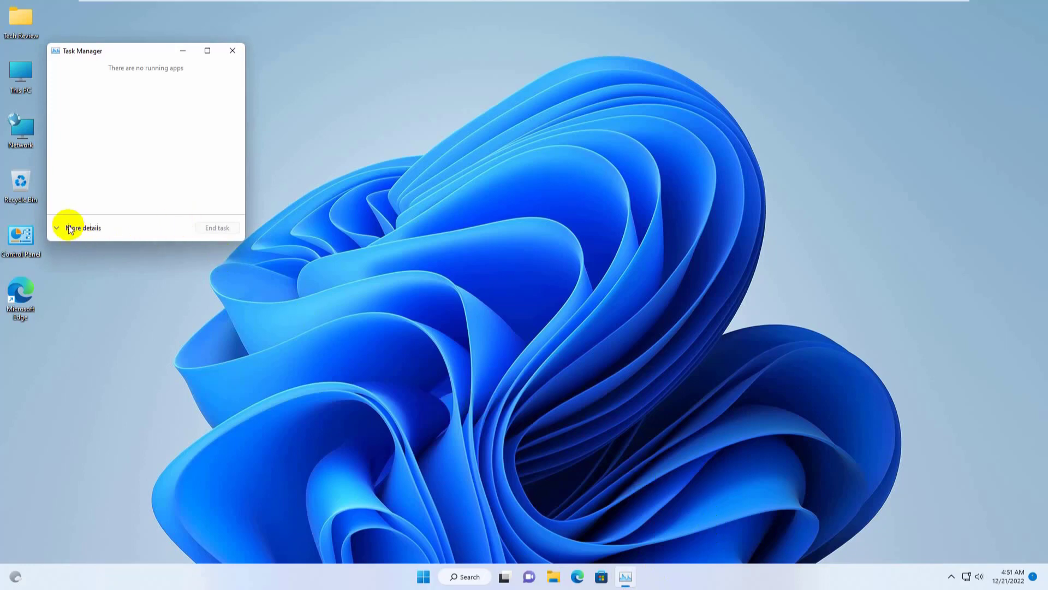
Step: Expand Task Manager to More details view and nudge the window right
left_click(82, 227)
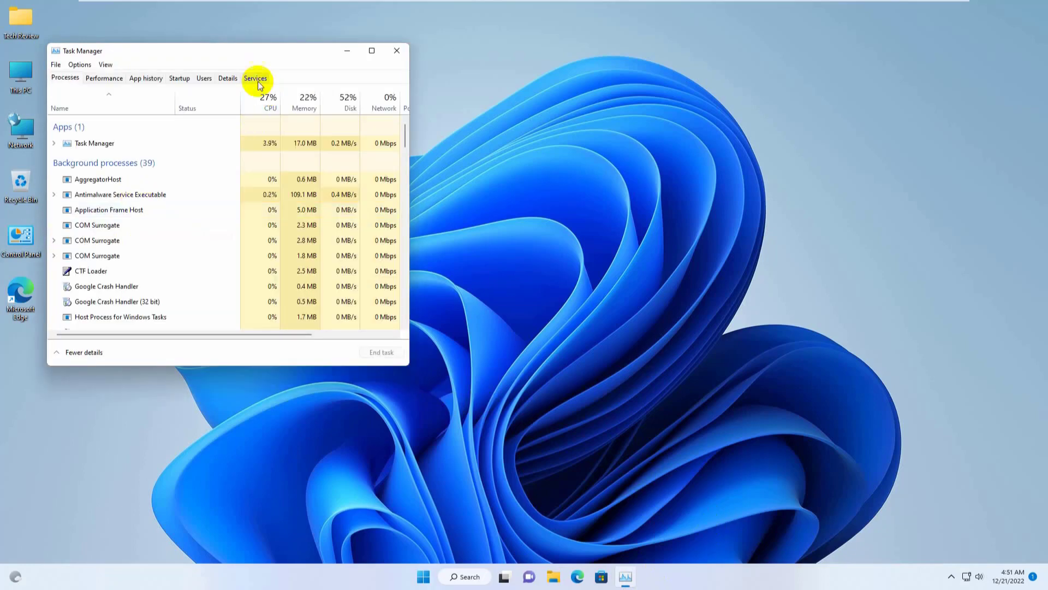
left_click_drag(227, 51, 309, 55)
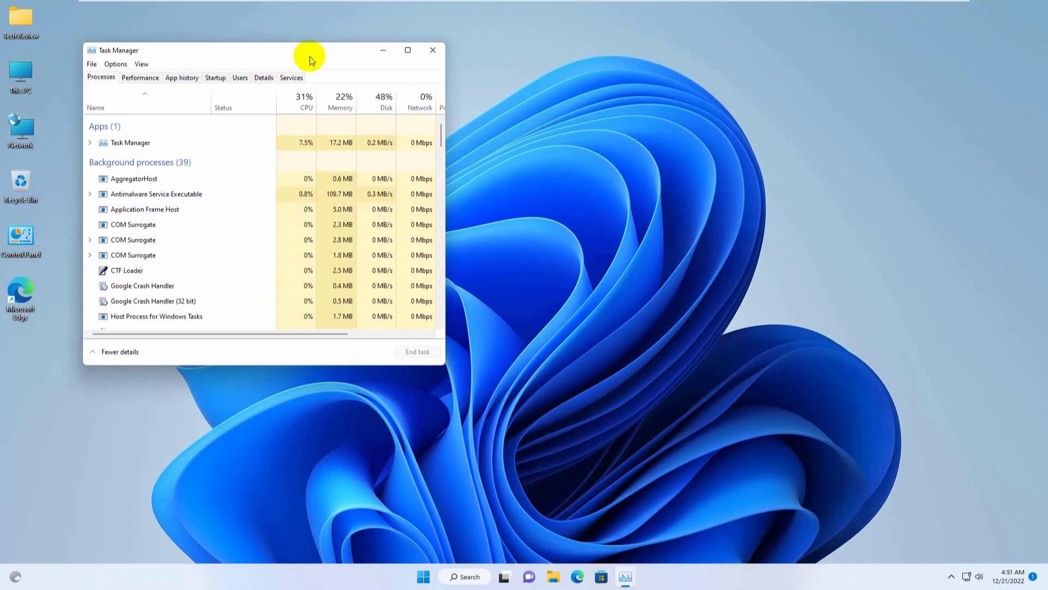